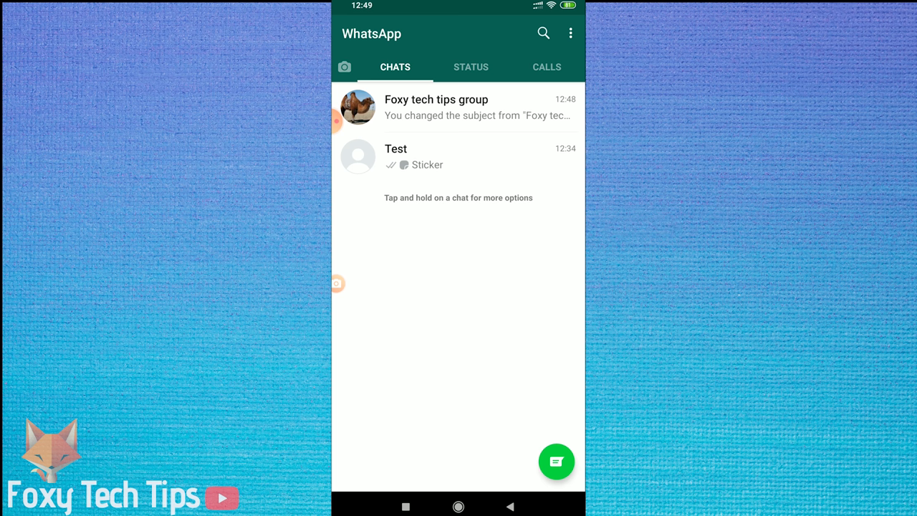
- Open the 'Foxy tech tips group' conversation from the Chats list
{"action": "left_click", "coordinate": [436, 107]}
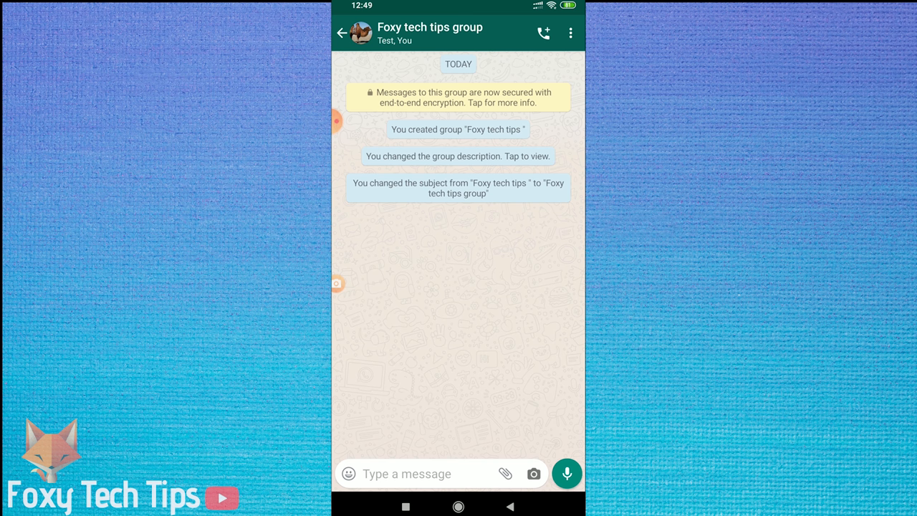
- Open the Group info page via the chat header, showing the camel photo
{"action": "left_click", "coordinate": [430, 33]}
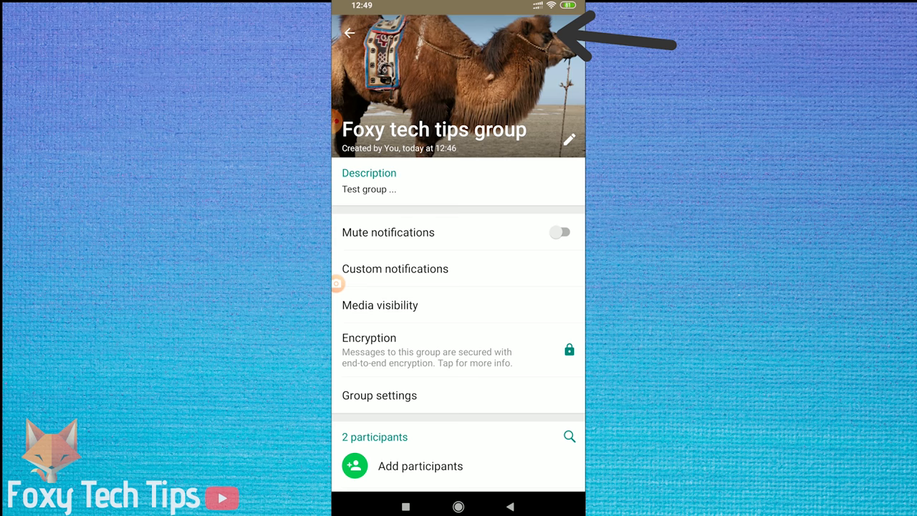
- View the camel icon full-screen and start choosing a replacement from a Gallery folder
{"action": "left_click", "coordinate": [459, 86]}
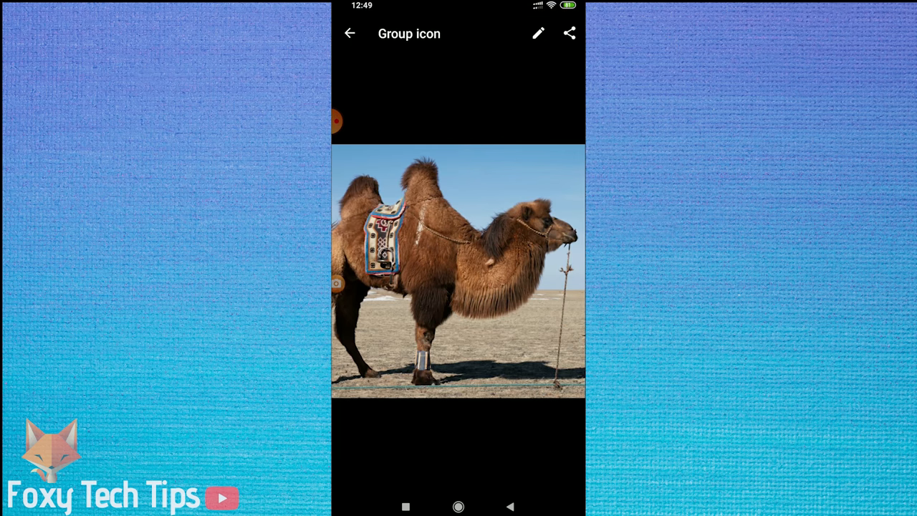
{"action": "left_click", "coordinate": [539, 33]}
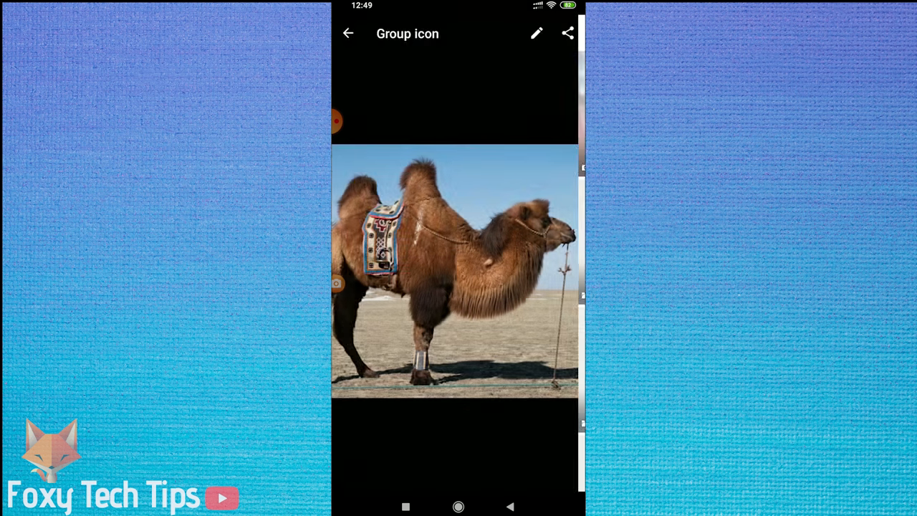
{"action": "left_click", "coordinate": [348, 33]}
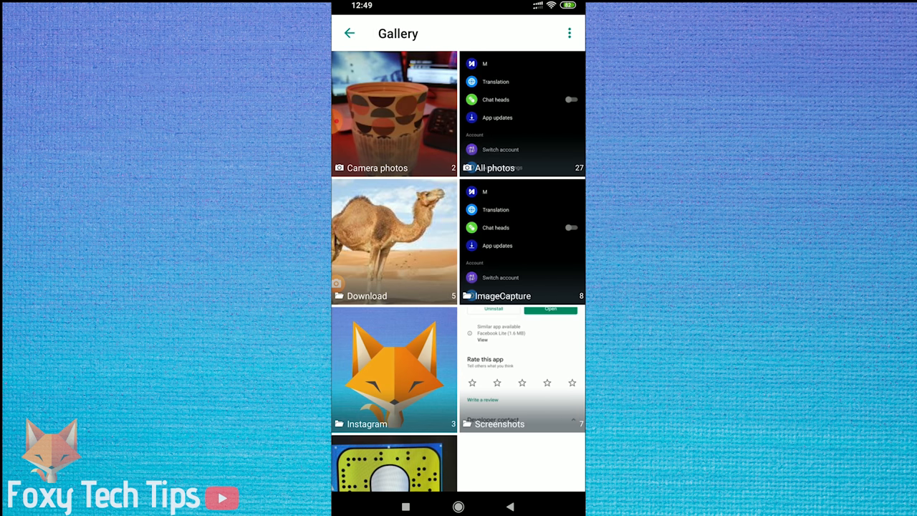
{"action": "left_click", "coordinate": [394, 241]}
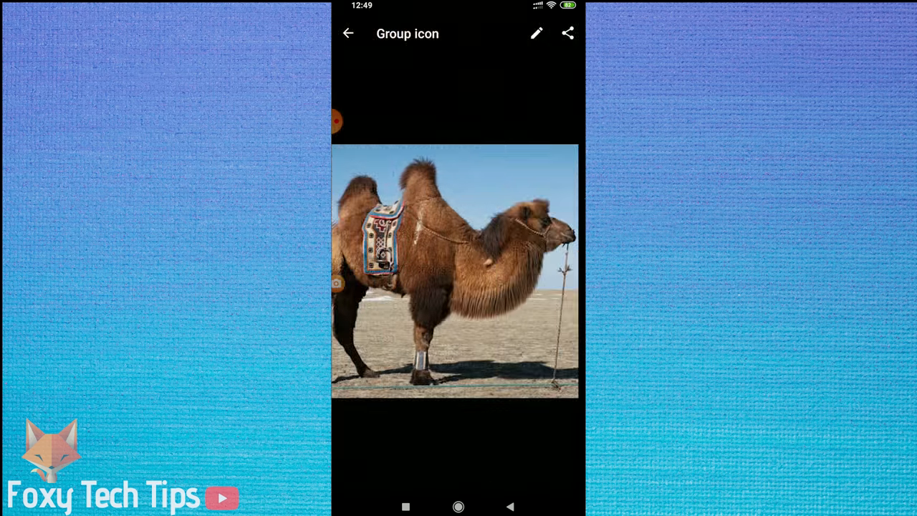
- Set the low-poly red fox picture as the group icon, confirming the crop
{"action": "left_click", "coordinate": [535, 33]}
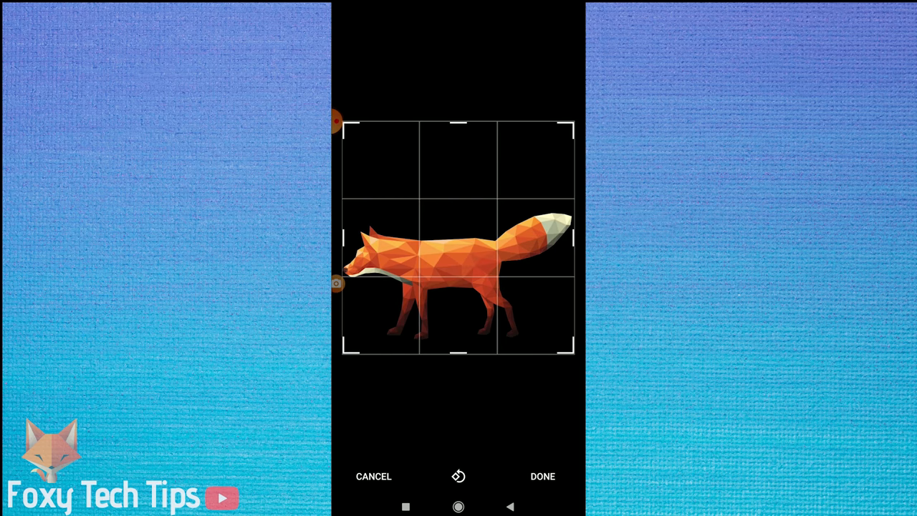
{"action": "left_click", "coordinate": [541, 476]}
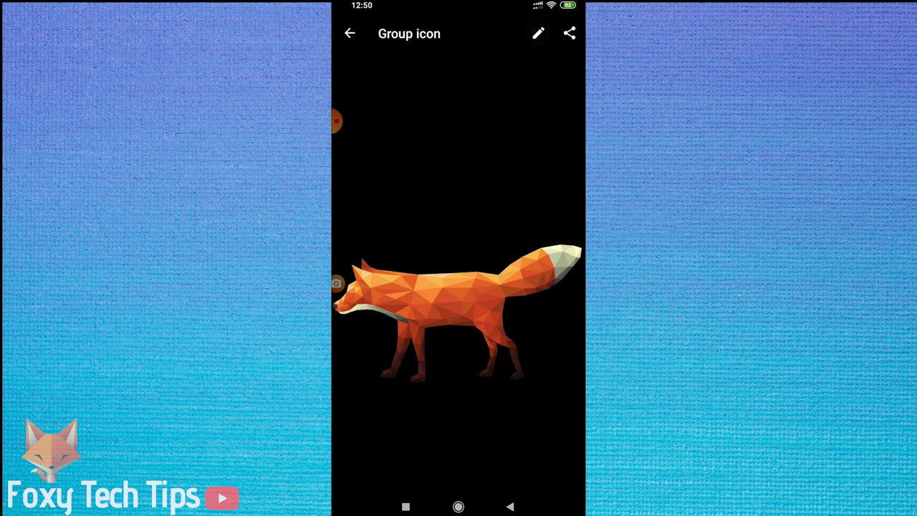
- Replace the group icon with the cartoon fox head picture from Gallery
{"action": "left_click", "coordinate": [539, 34]}
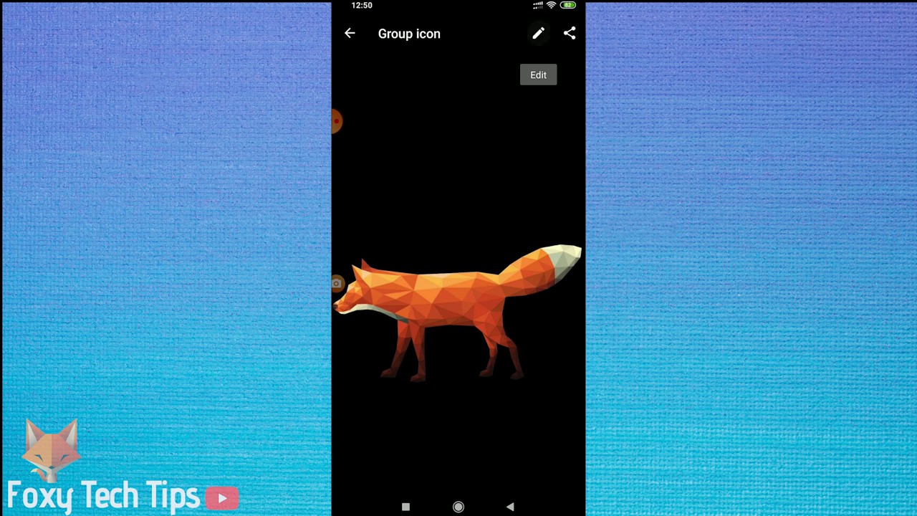
{"action": "left_click", "coordinate": [539, 75]}
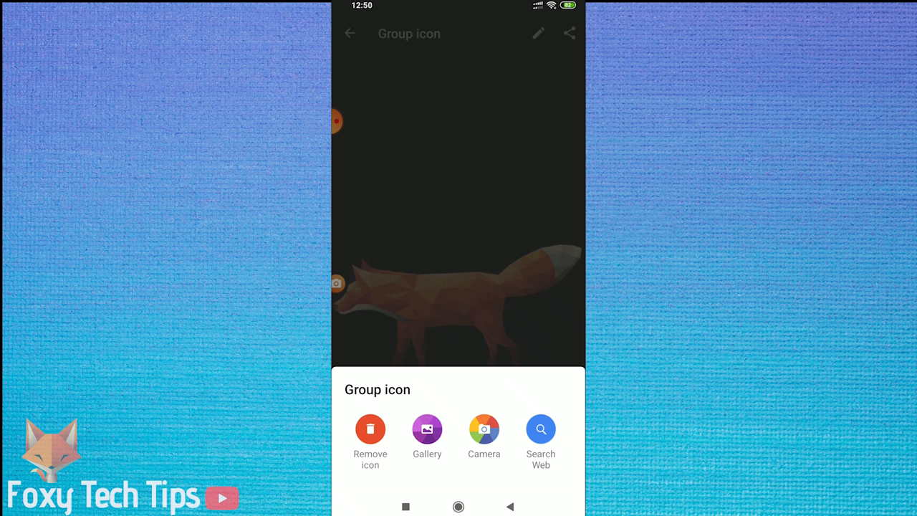
{"action": "left_click", "coordinate": [427, 430]}
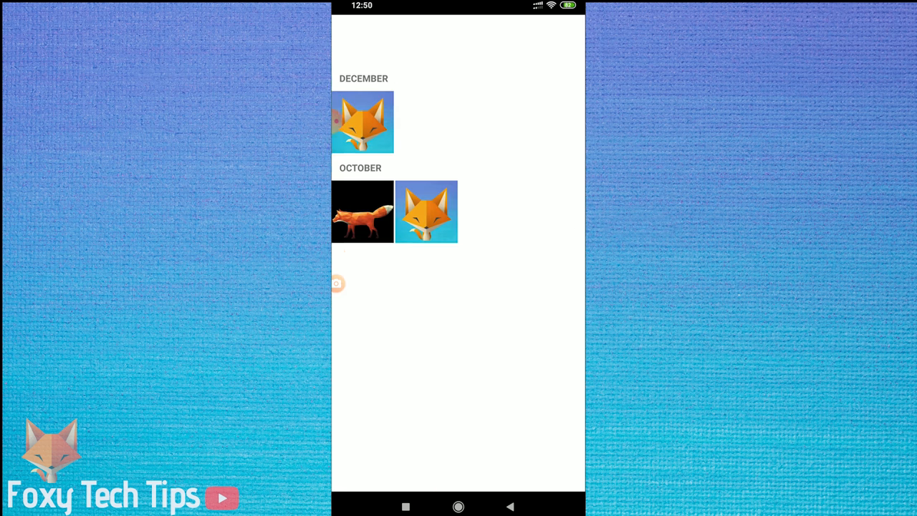
{"action": "left_click", "coordinate": [361, 212]}
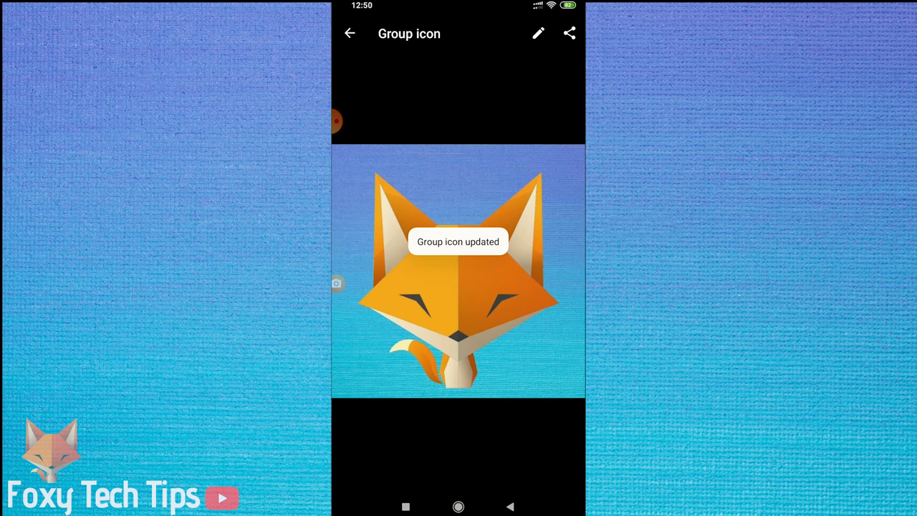
- Return to the Foxy tech tips group chat, which logs both icon changes
{"action": "left_click", "coordinate": [349, 33]}
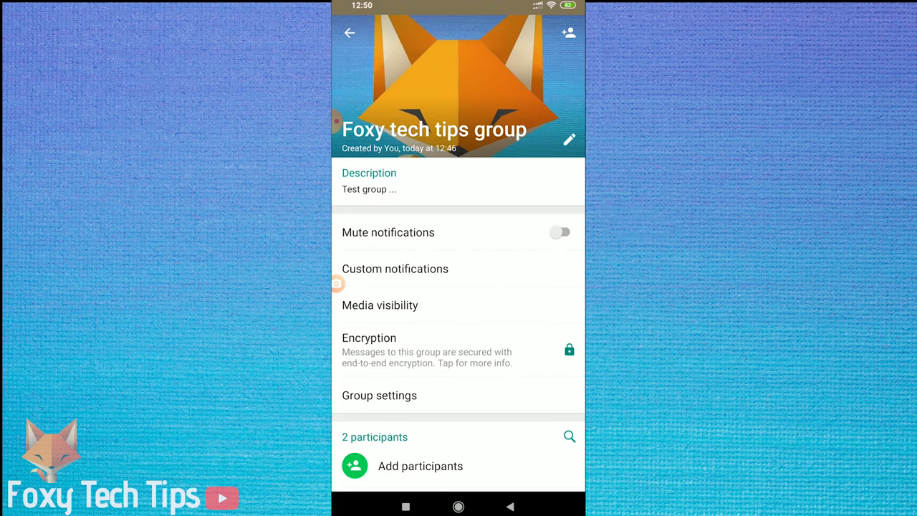
{"action": "left_click", "coordinate": [349, 33]}
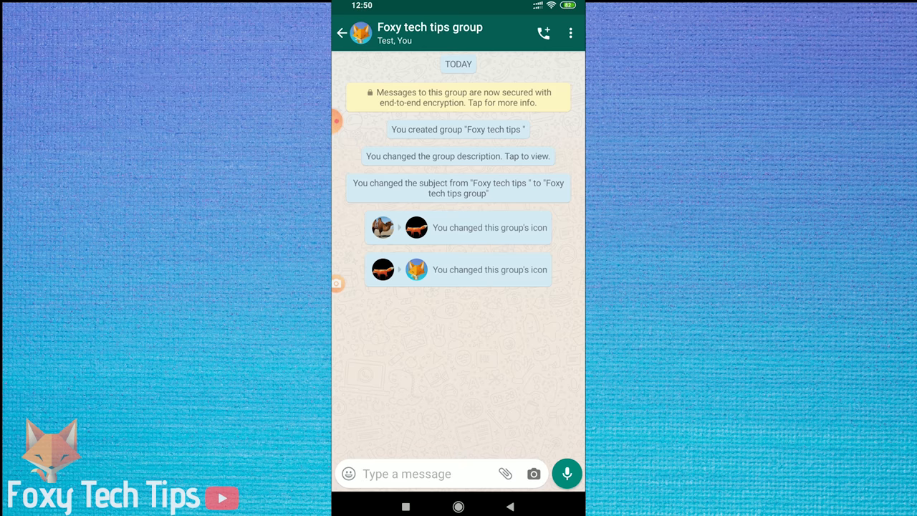